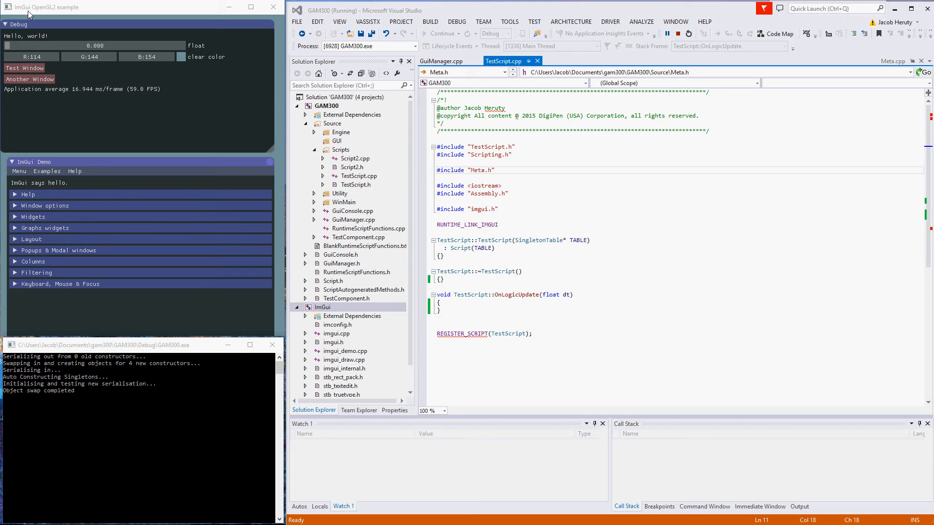
mouse_move(181, 85)
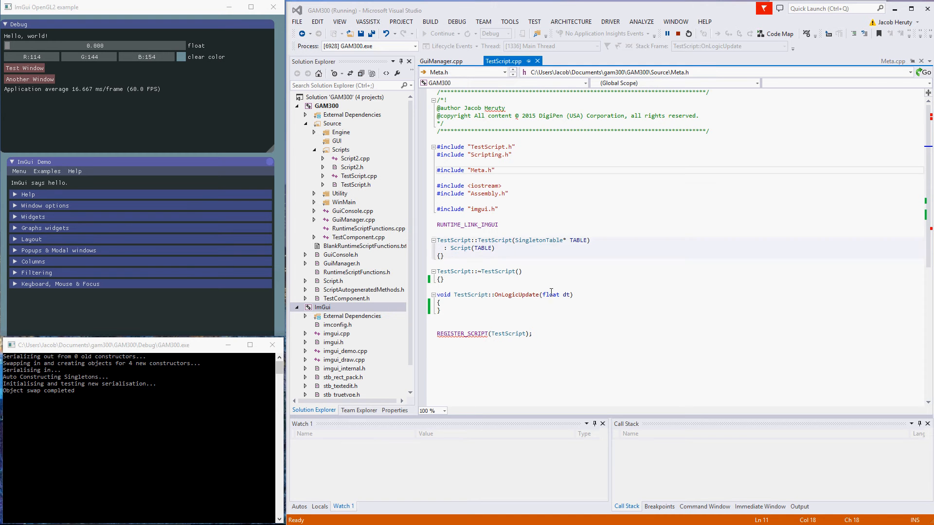
mouse_move(442, 300)
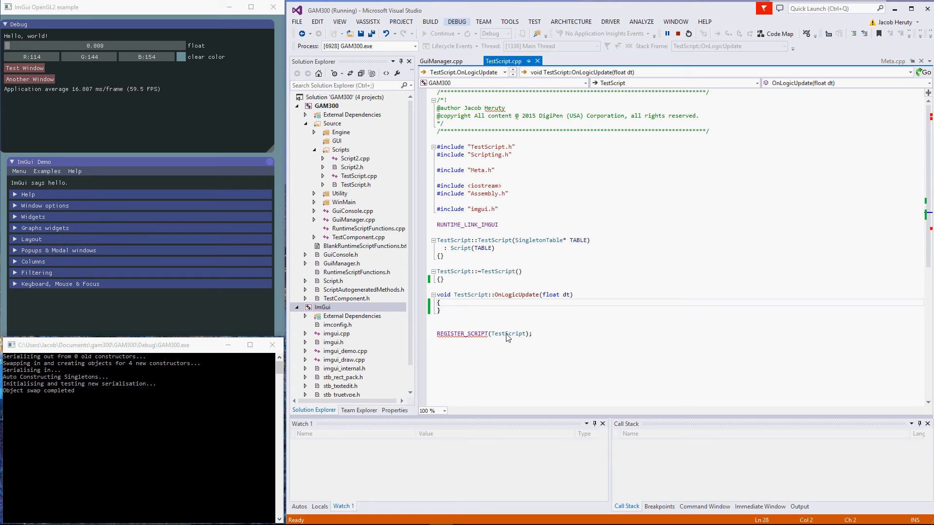
mouse_move(509, 334)
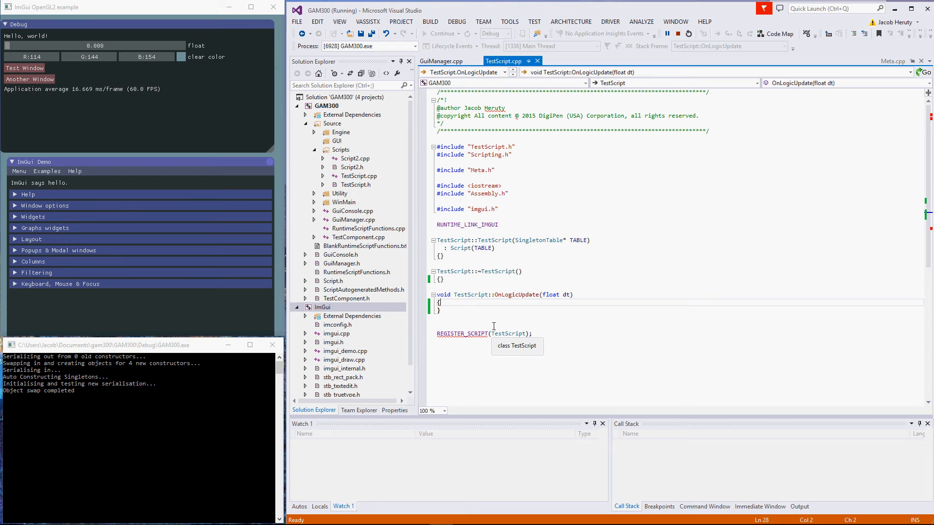
mouse_move(501, 329)
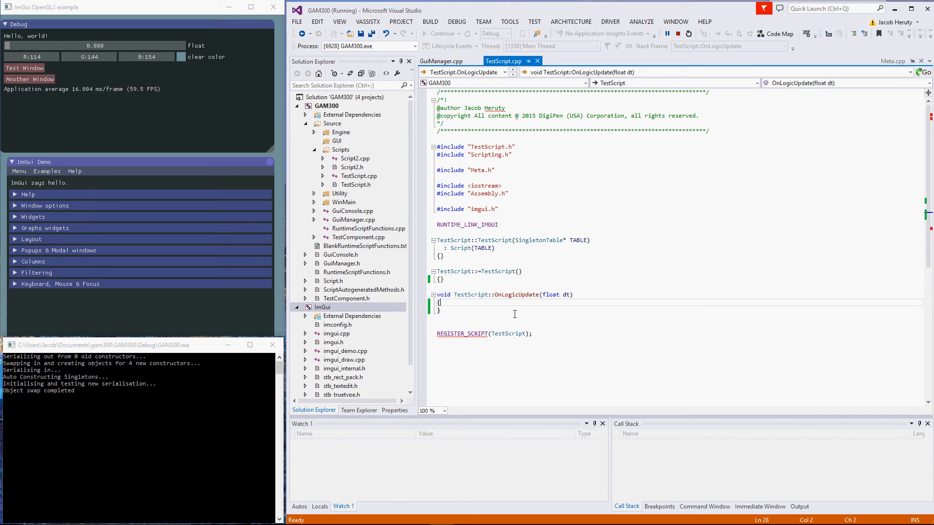
Add ImGui::Button("Hello"); to OnLogicUpdate so a Hello button hot-reloads into the app.
type("ImGui::Button(\"Hello")
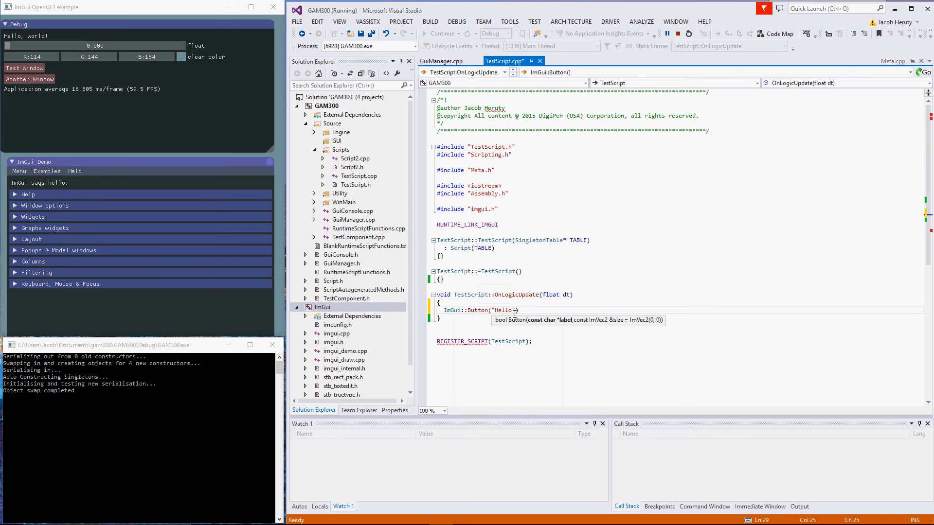
type(";")
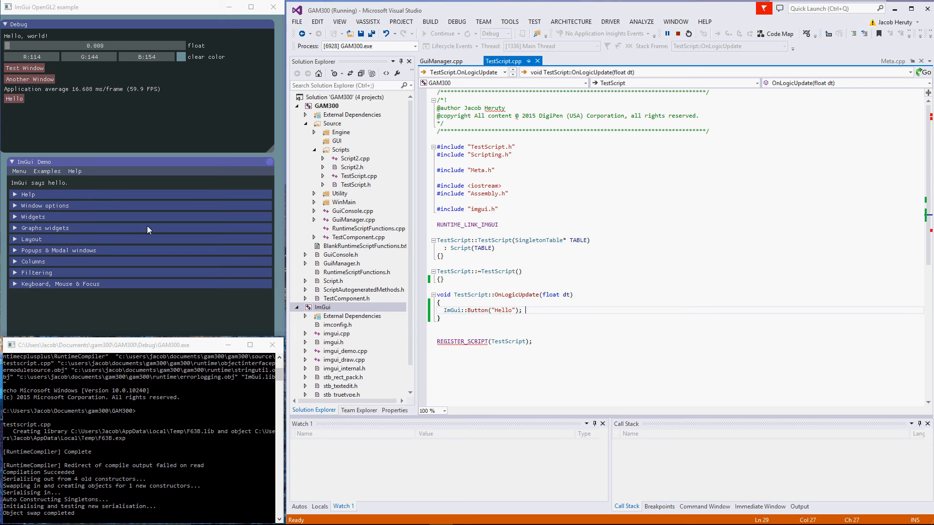
mouse_move(152, 233)
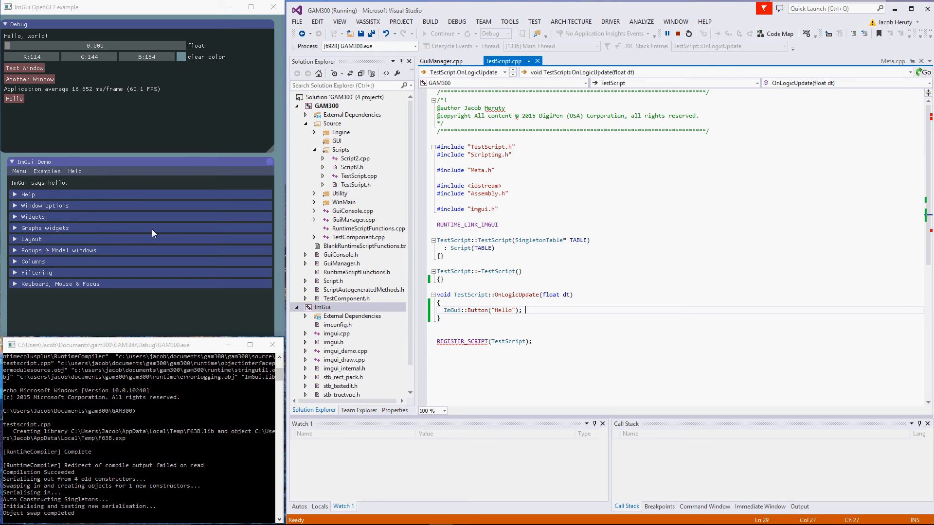
mouse_move(134, 151)
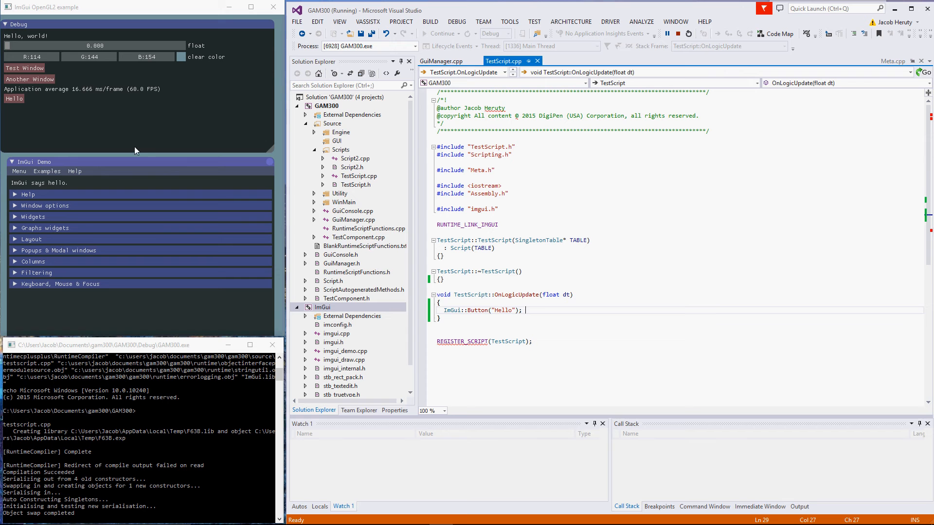
mouse_move(182, 219)
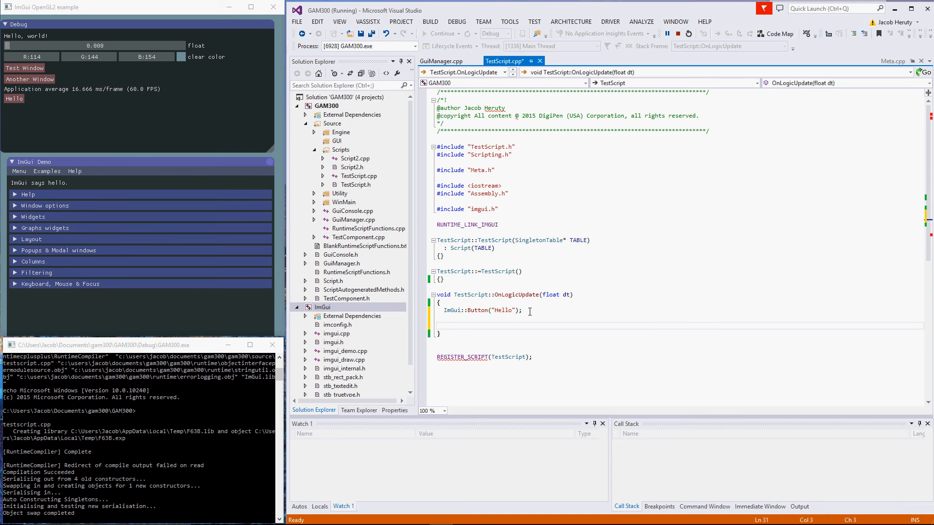
Write TABLE->Get<Meta>()->EntityExists(this); below the Hello button call in OnLogicUpdate.
type("TABLE0")
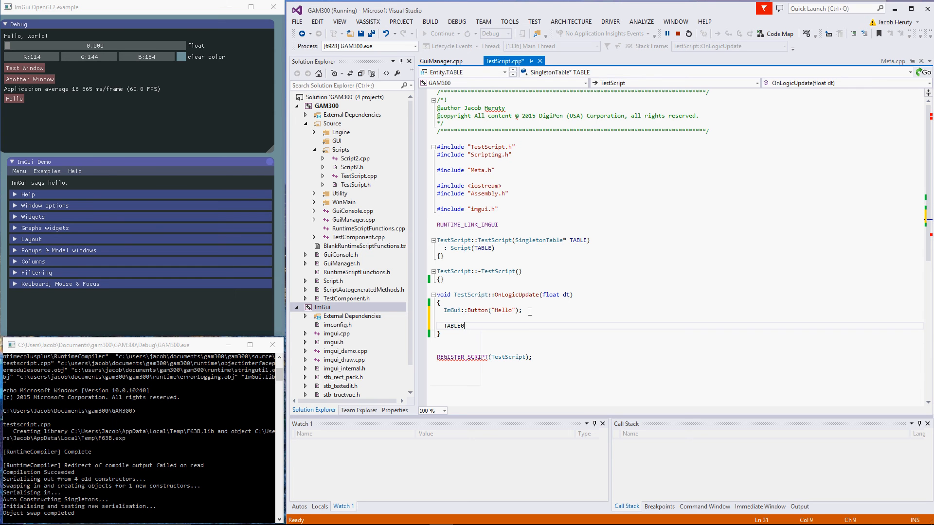
type("->Get()")
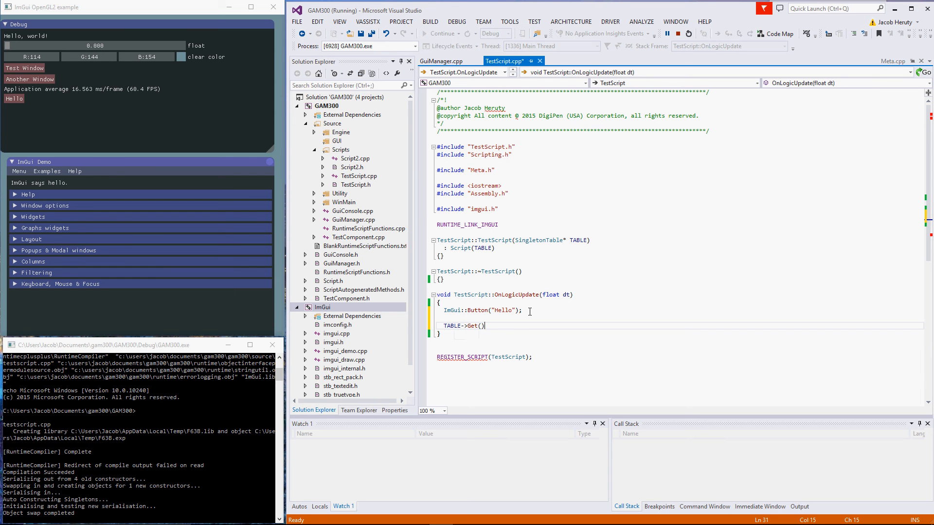
type("<Meta>")
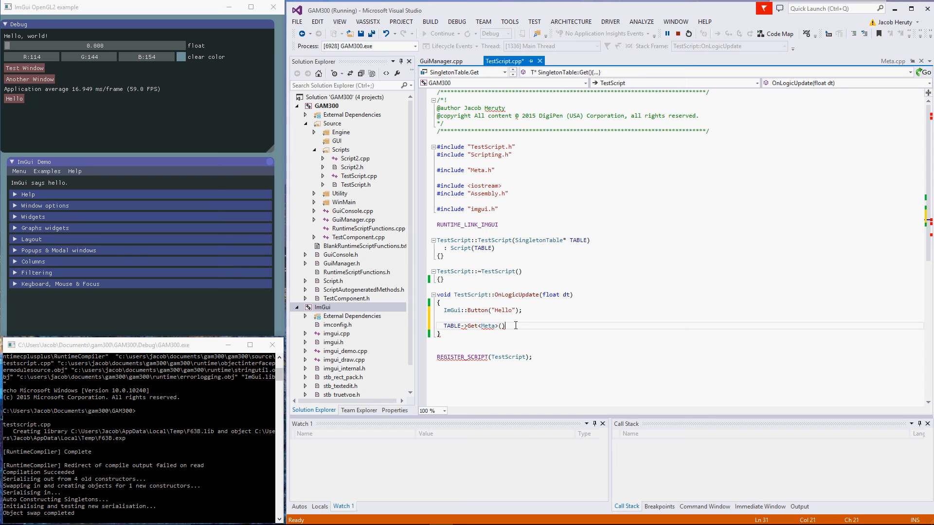
type("->EntityExists(this")
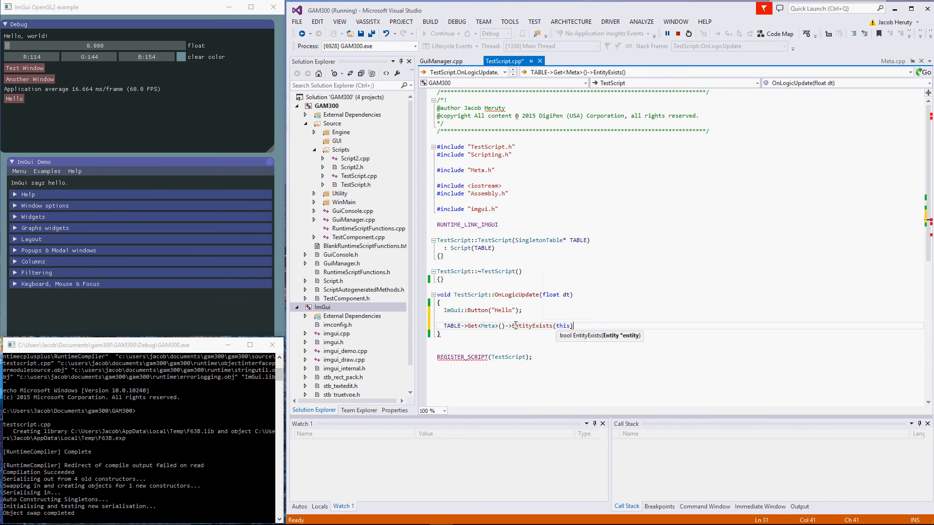
type(";")
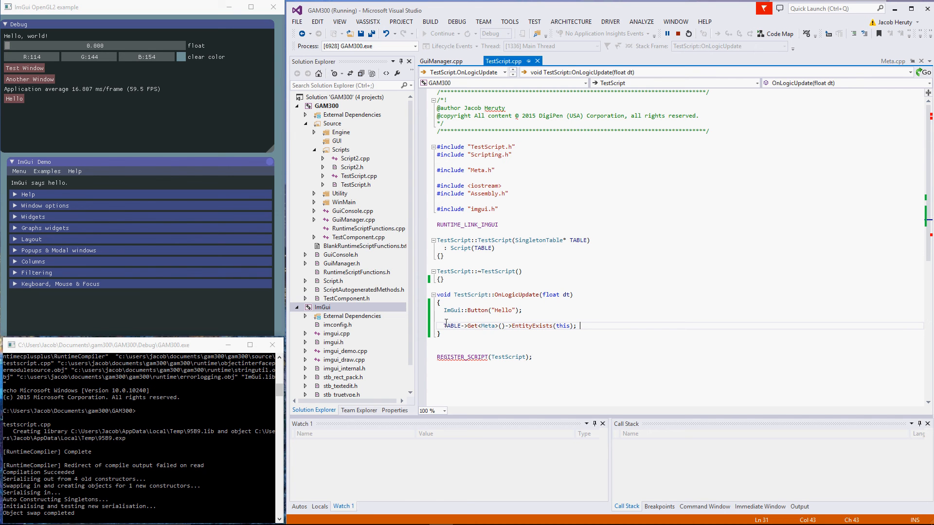
Break on the EntityExists line, step into Get and Meta::EntityExists, then return to TestScript.cpp.
left_click(422, 326)
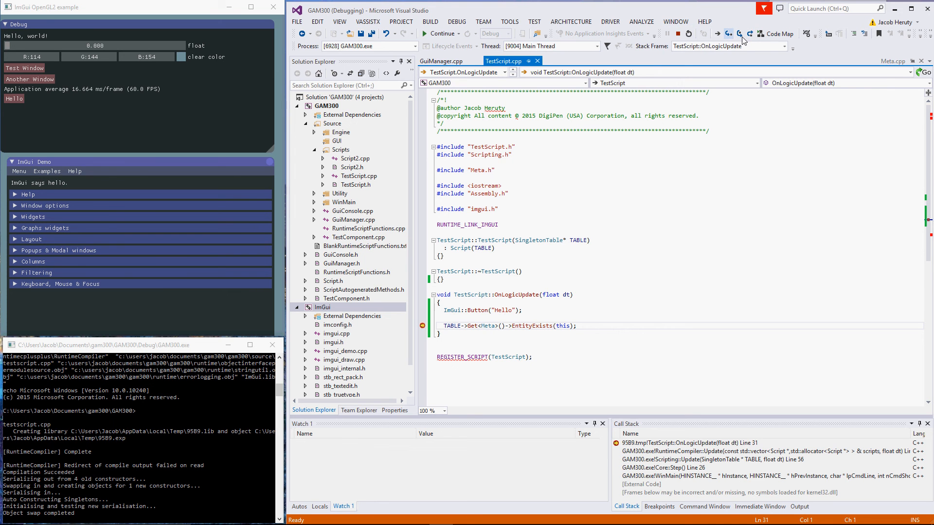
left_click(729, 34)
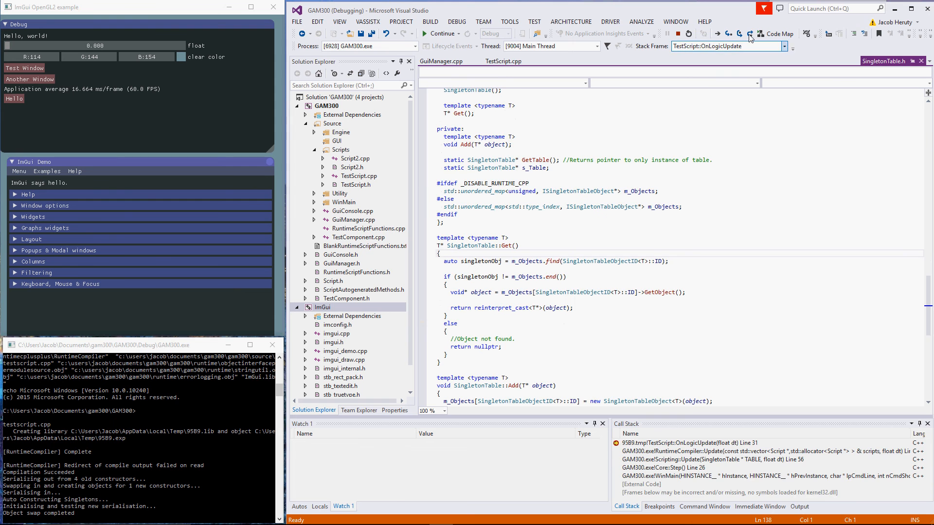
left_click(739, 34)
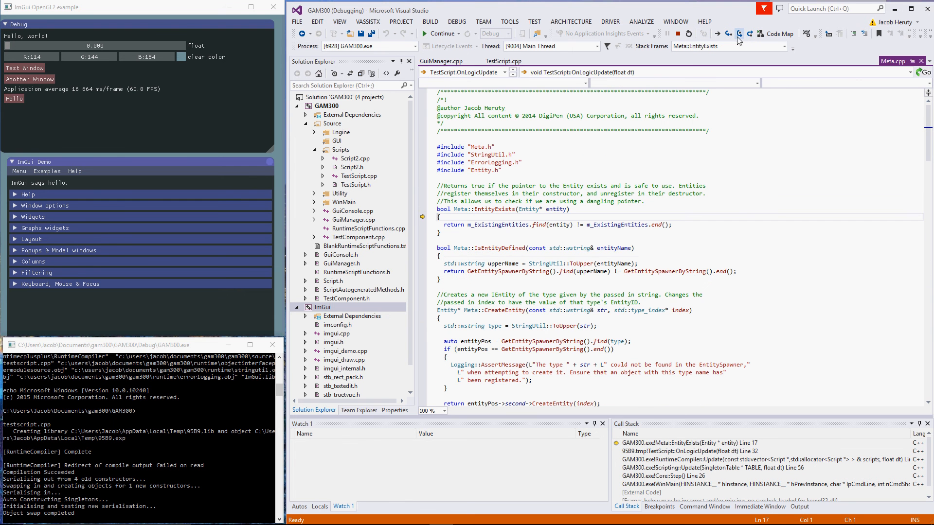
left_click(738, 34)
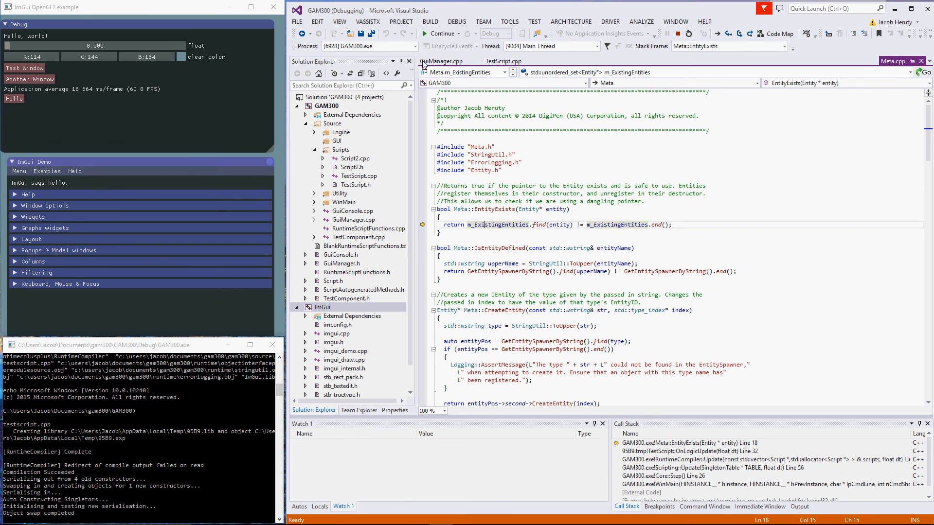
left_click(505, 61)
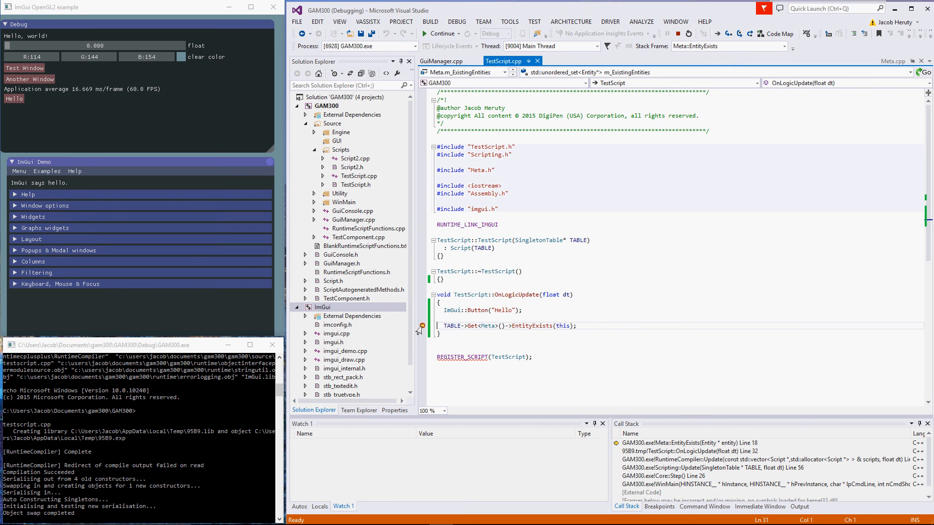